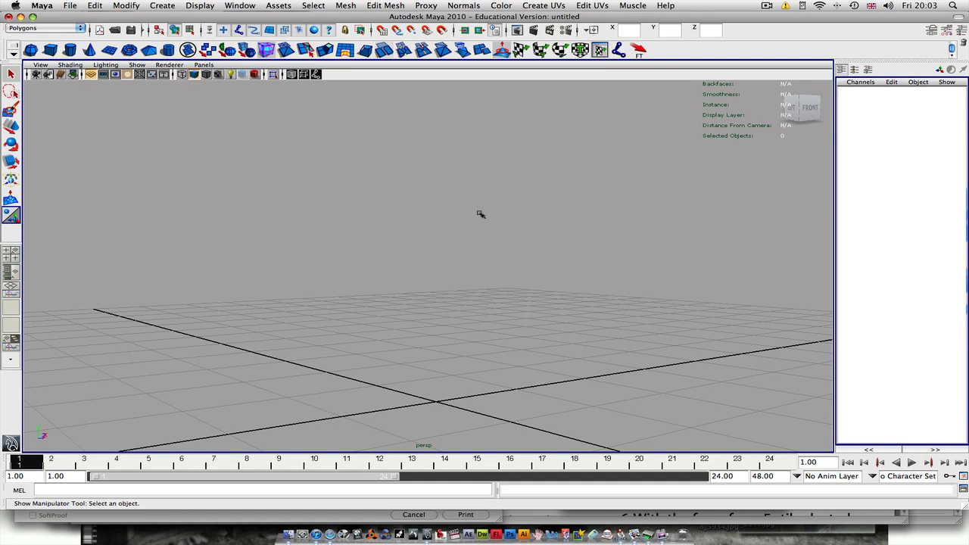
{"action": "mouse_move", "coordinate": [479, 195]}
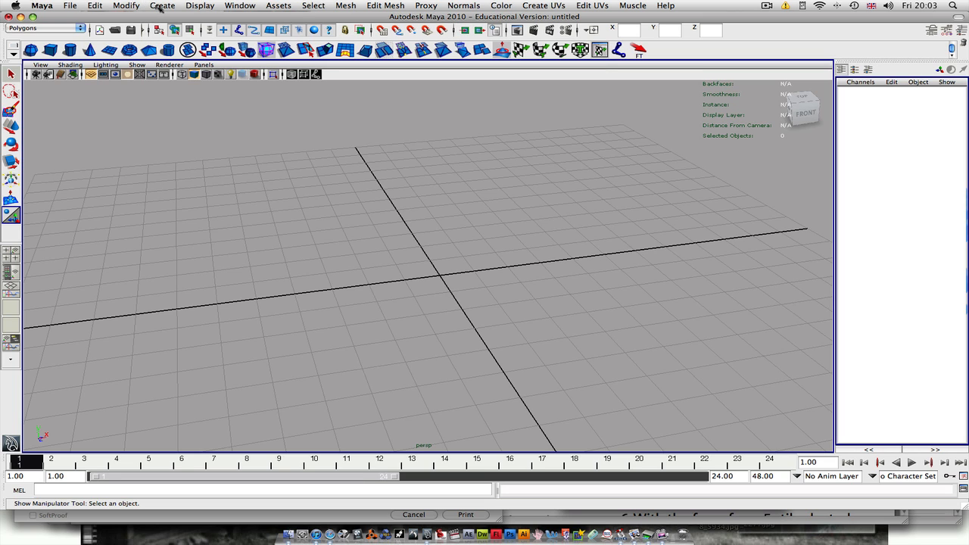
- Create a polygon platonic solid (pSolid1) at the scene origin via Create > Polygon Primitives
{"action": "left_click", "coordinate": [160, 6]}
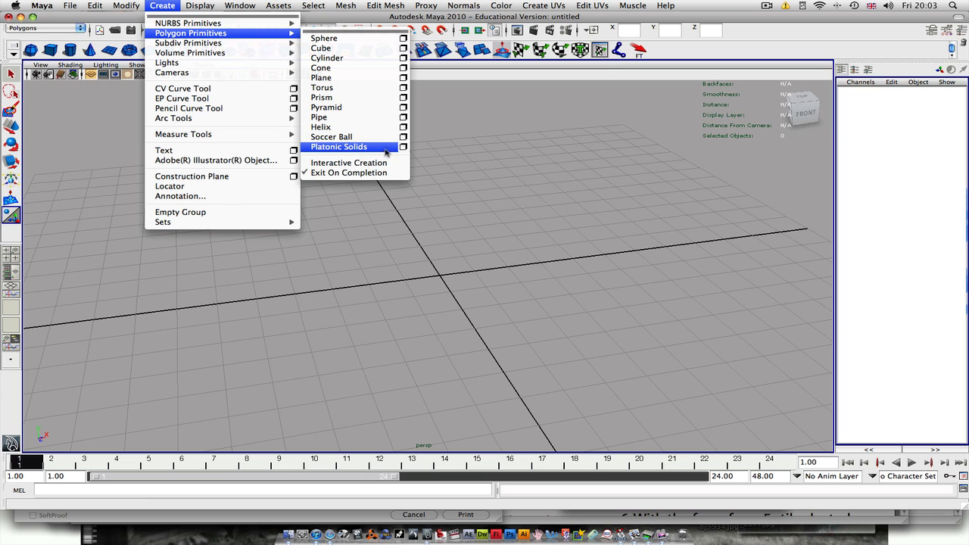
{"action": "left_click", "coordinate": [339, 146]}
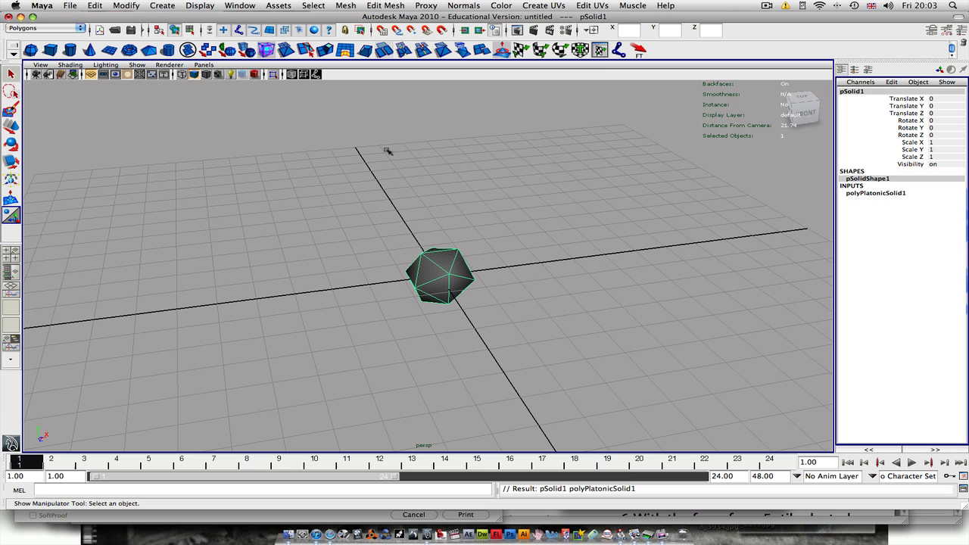
- Apply Mesh > Smooth with default settings so the solid becomes a rounder, finely divided ball
{"action": "left_click", "coordinate": [360, 4]}
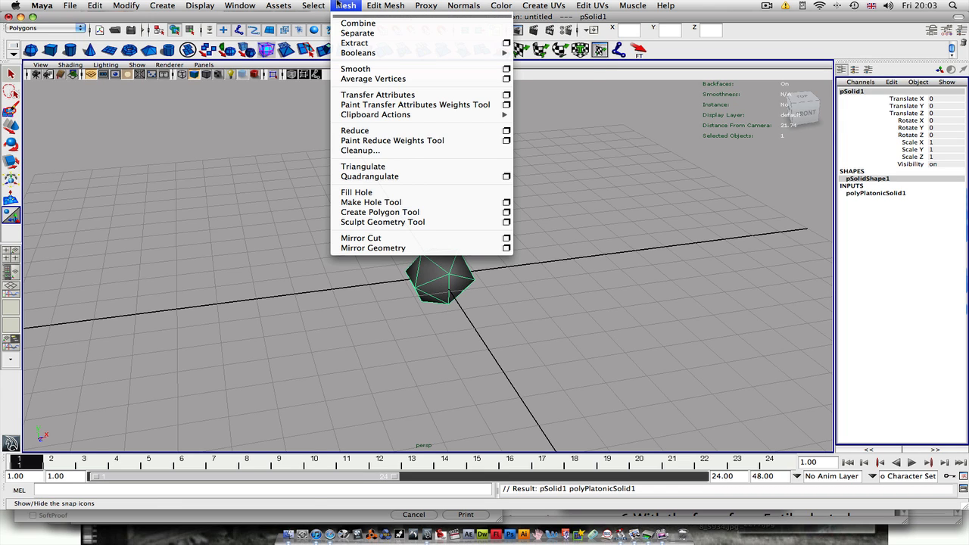
{"action": "mouse_move", "coordinate": [506, 69]}
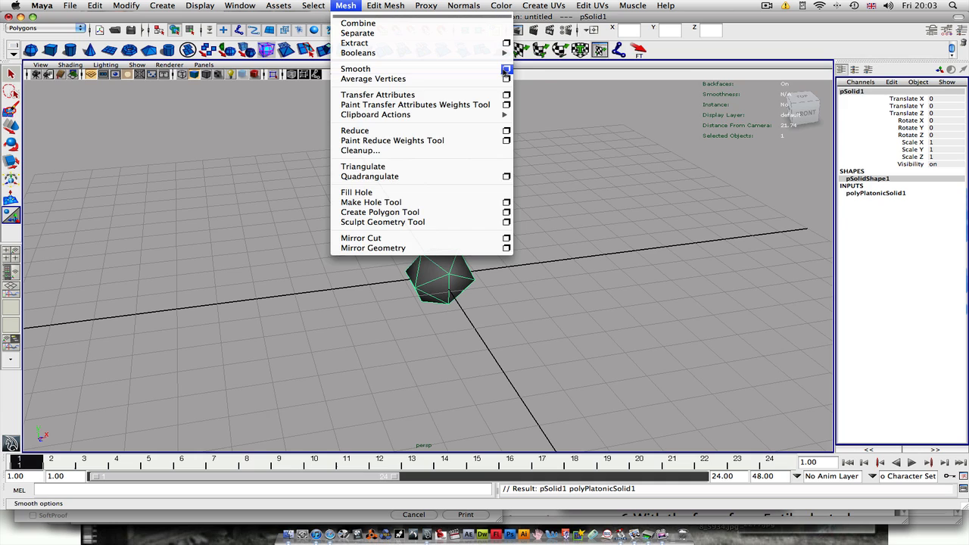
{"action": "left_click", "coordinate": [505, 70]}
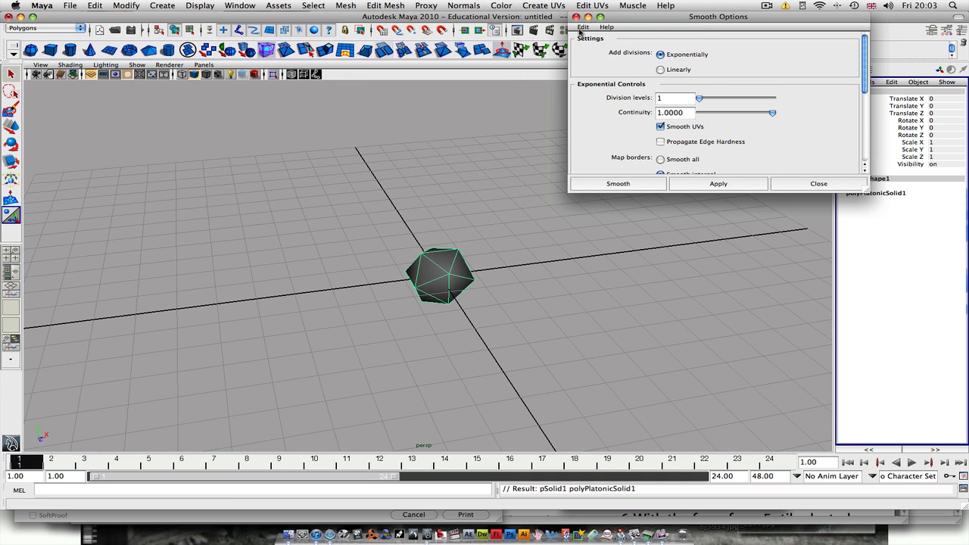
{"action": "mouse_move", "coordinate": [724, 127]}
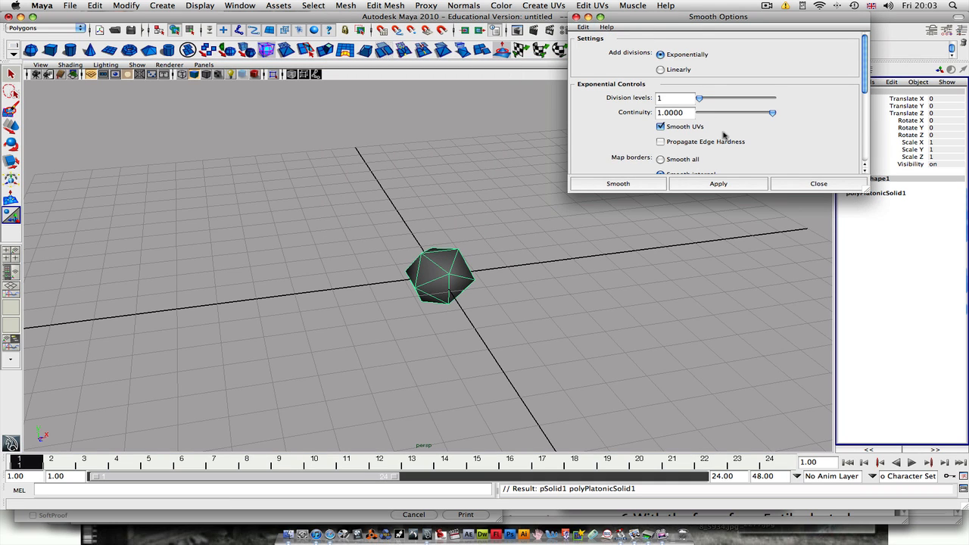
{"action": "left_click", "coordinate": [718, 183]}
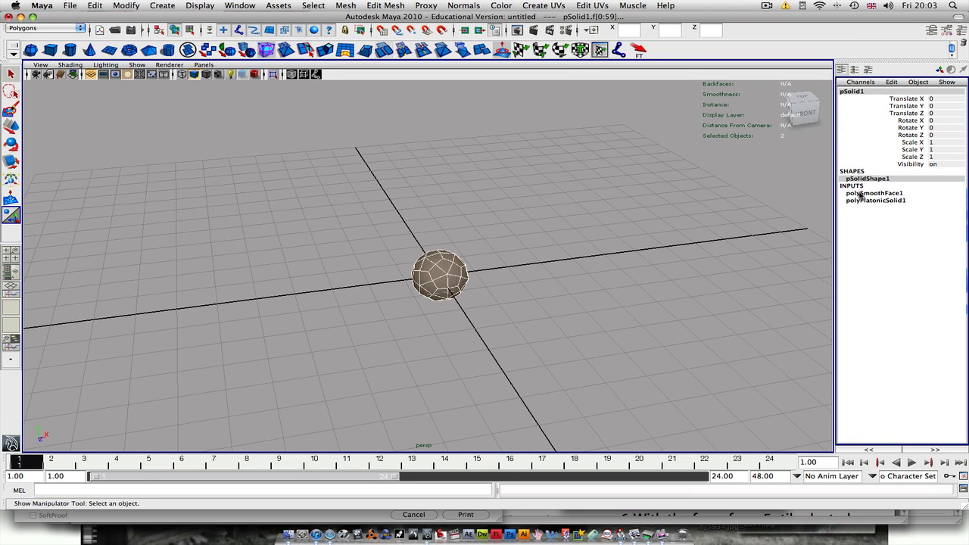
- Set polySmoothFace1 to Linear method with 3 divisions for a finely triangulated geodesic sphere
{"action": "left_click", "coordinate": [876, 194]}
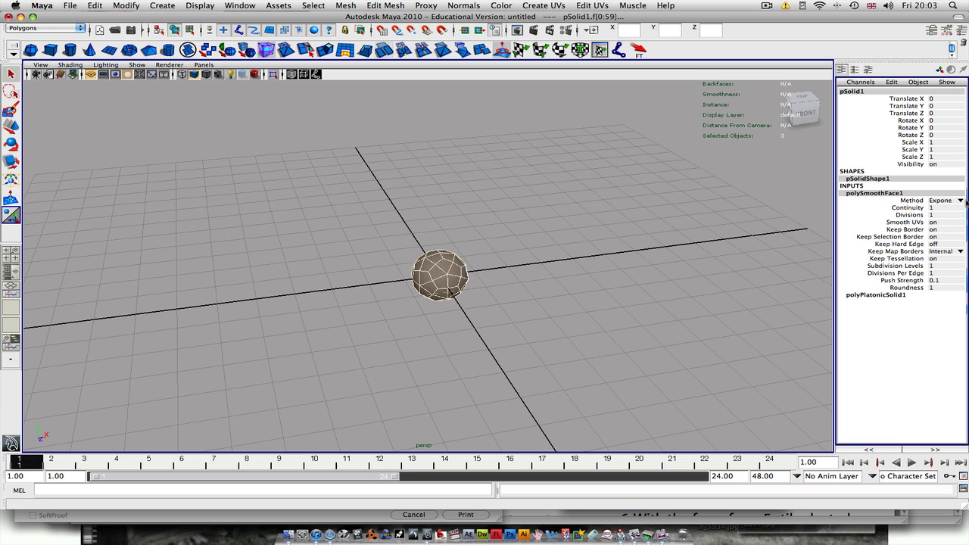
{"action": "left_click", "coordinate": [962, 200]}
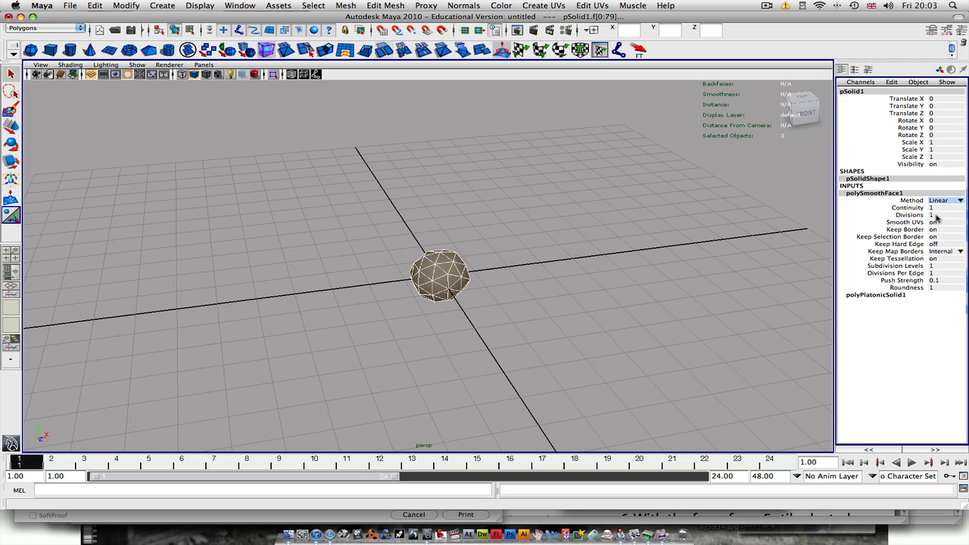
{"action": "left_click", "coordinate": [939, 218]}
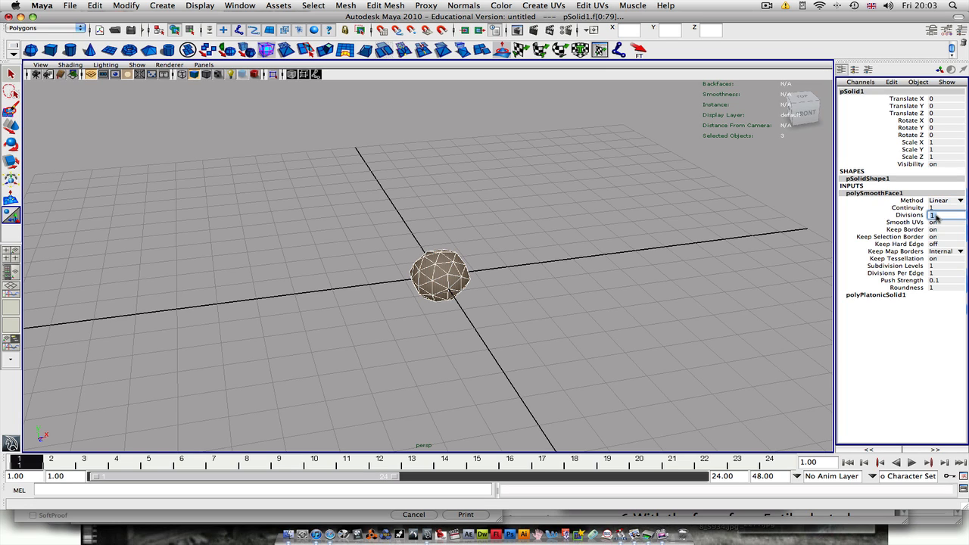
{"action": "left_click", "coordinate": [933, 216]}
{"action": "type", "text": "2"}
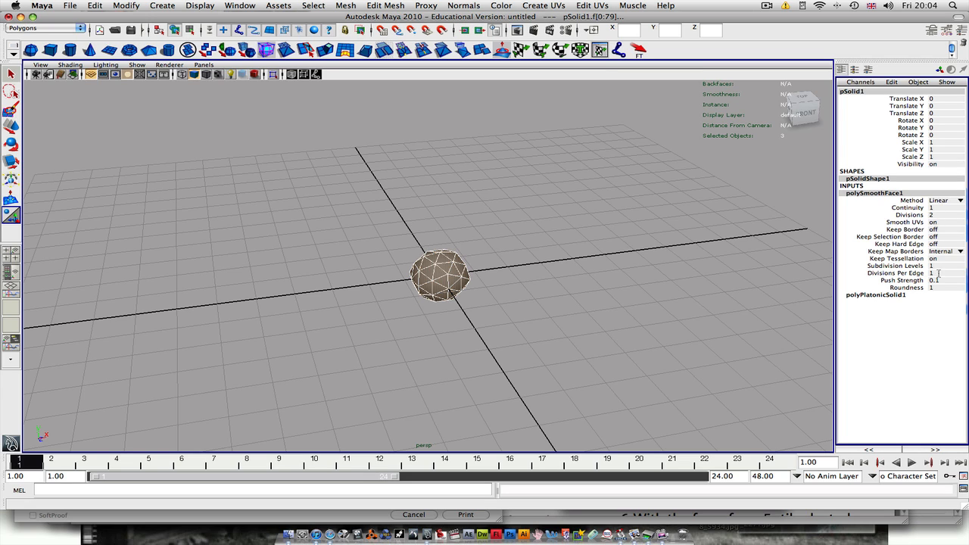
{"action": "type", "text": "3"}
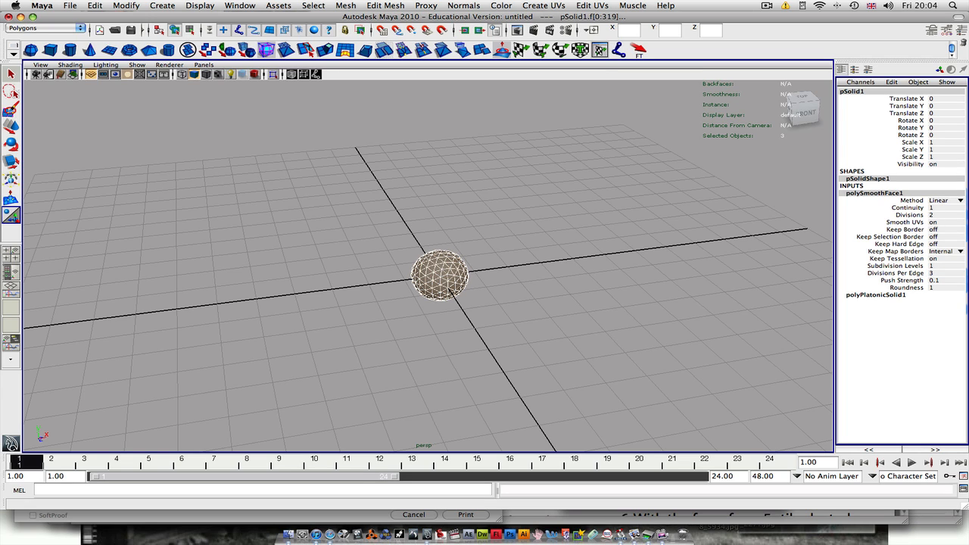
{"action": "left_click", "coordinate": [936, 281]}
{"action": "type", "text": "0.5"}
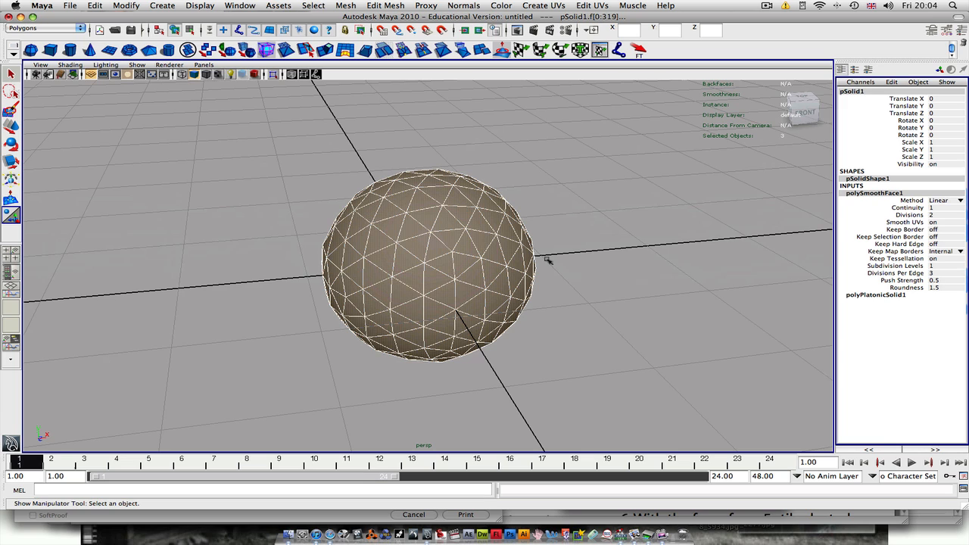
{"action": "mouse_move", "coordinate": [536, 261]}
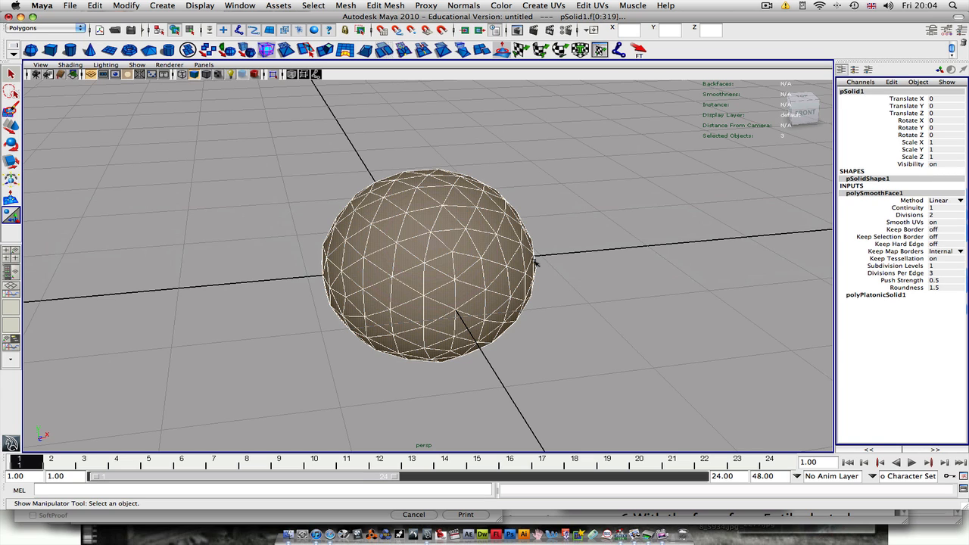
{"action": "mouse_move", "coordinate": [571, 296]}
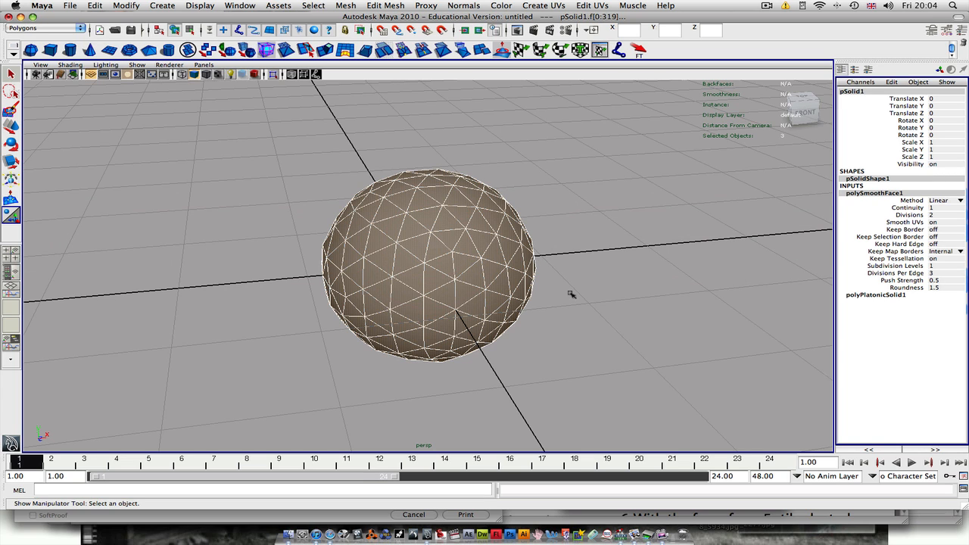
- Chamfer the sphere's vertices at width 0.3350 so each vertex becomes a flat face
{"action": "left_click", "coordinate": [378, 6]}
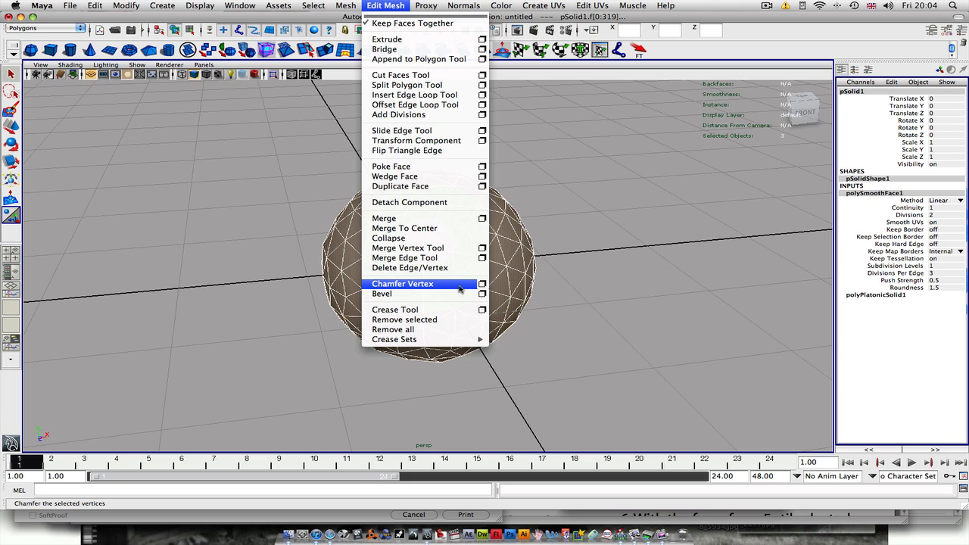
{"action": "mouse_move", "coordinate": [465, 288]}
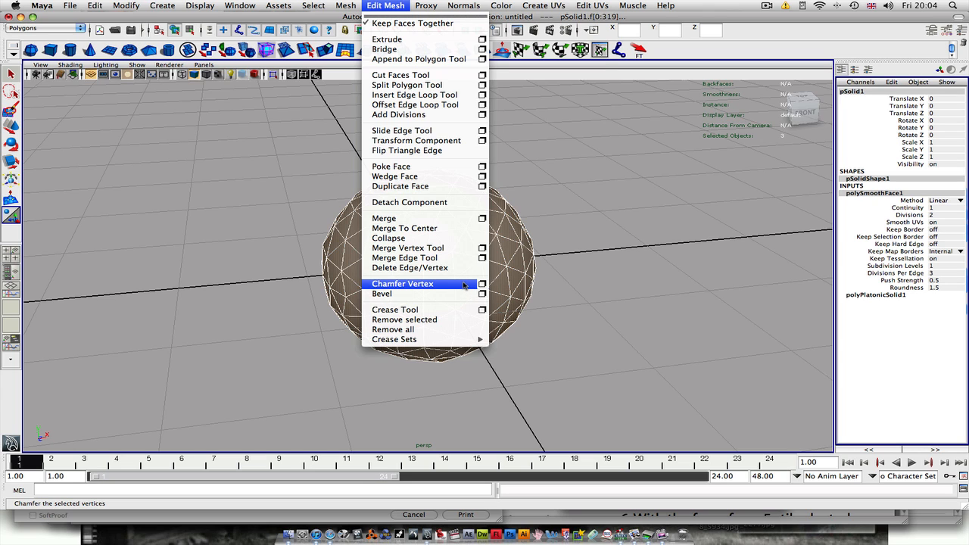
{"action": "left_click", "coordinate": [482, 285]}
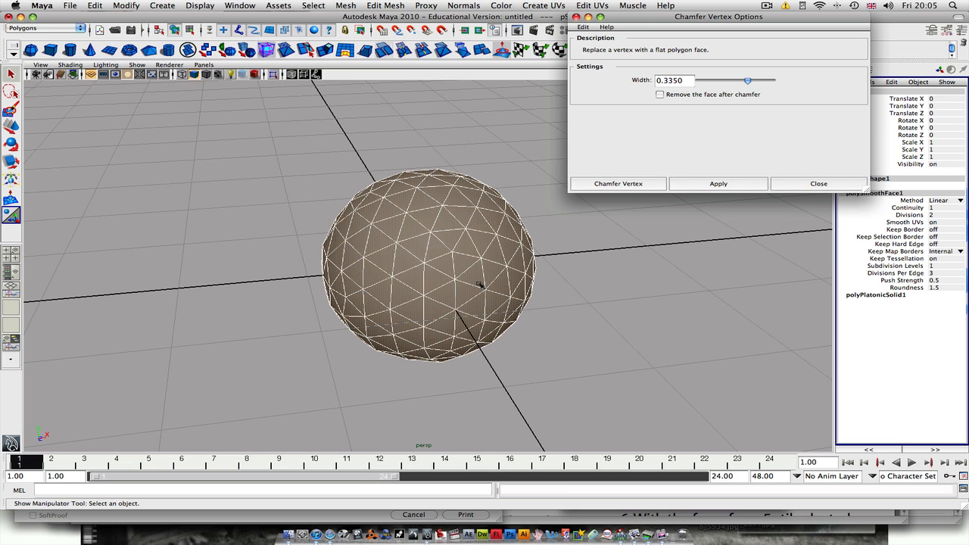
{"action": "mouse_move", "coordinate": [473, 285]}
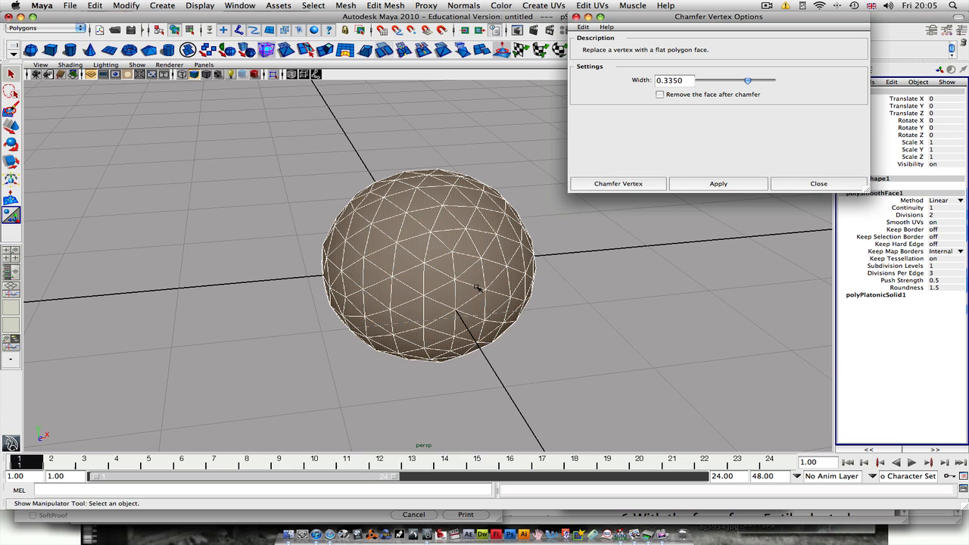
{"action": "left_click", "coordinate": [681, 82]}
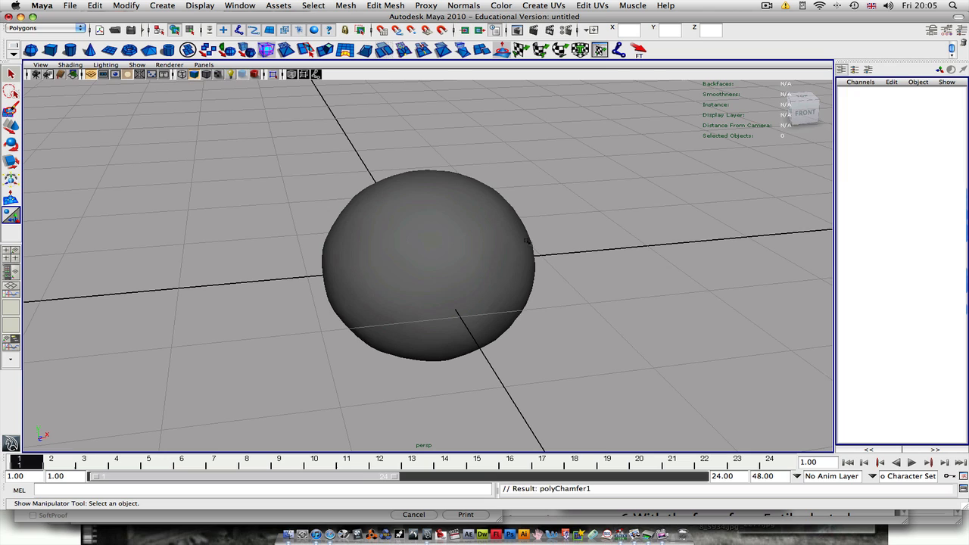
- Select the sphere, then switch to Face mode and select all its hexagonal faces
{"action": "left_click", "coordinate": [427, 273]}
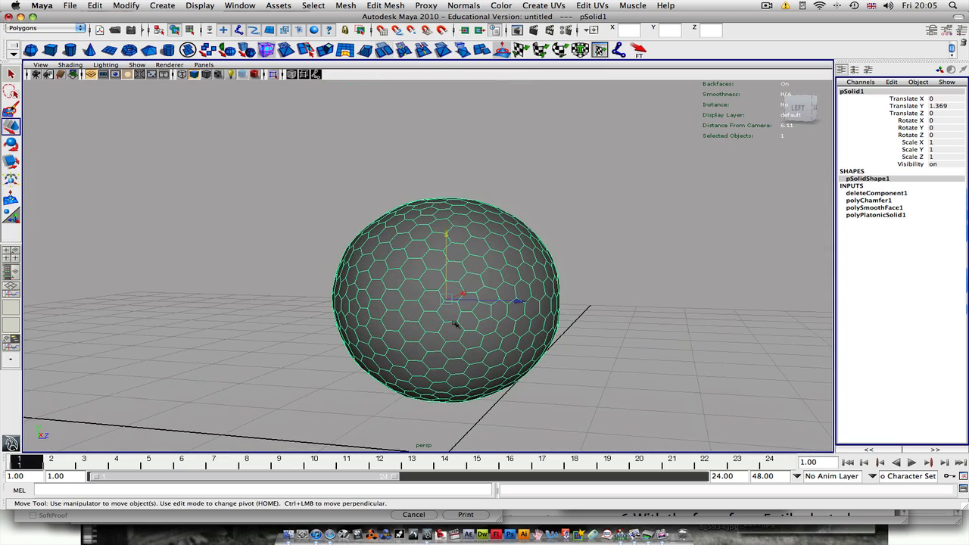
{"action": "left_click", "coordinate": [306, 182]}
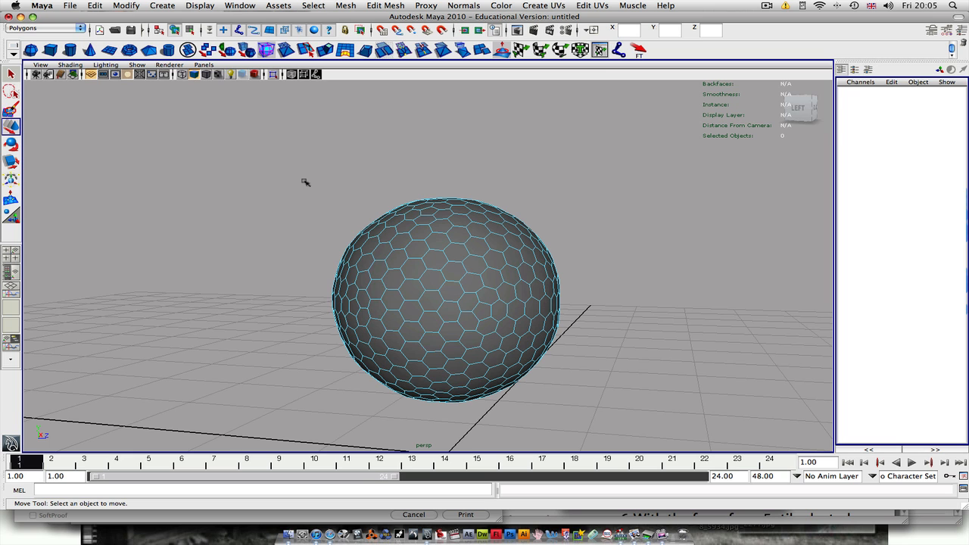
{"action": "left_click", "coordinate": [447, 311]}
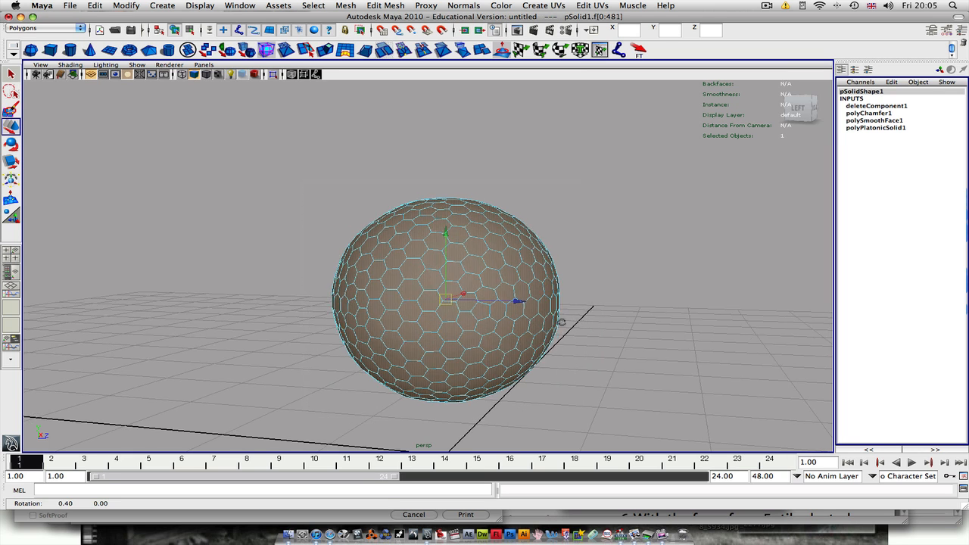
- Extrude the selected hexagonal faces and scale them inward to about 0.867, leaving gaps between cells
{"action": "left_click", "coordinate": [415, 6]}
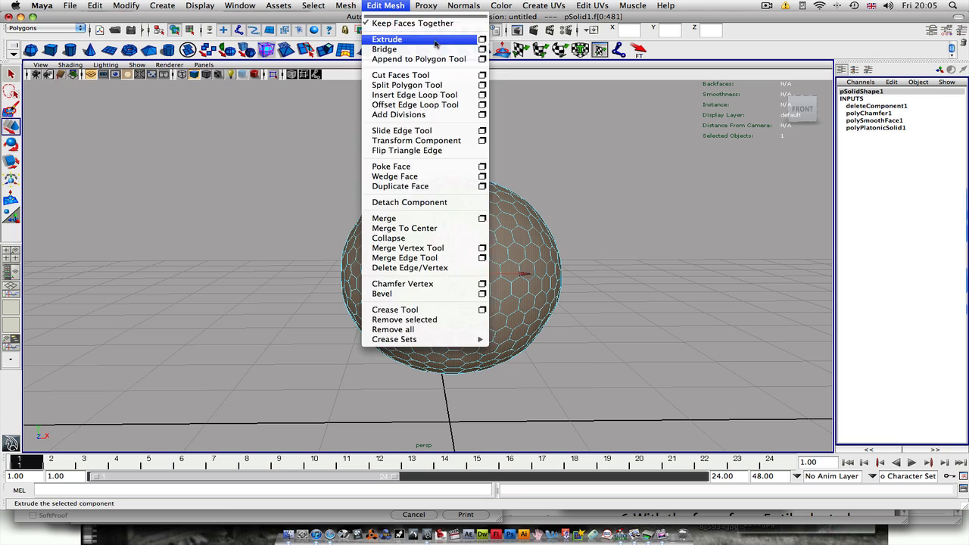
{"action": "left_click", "coordinate": [394, 39]}
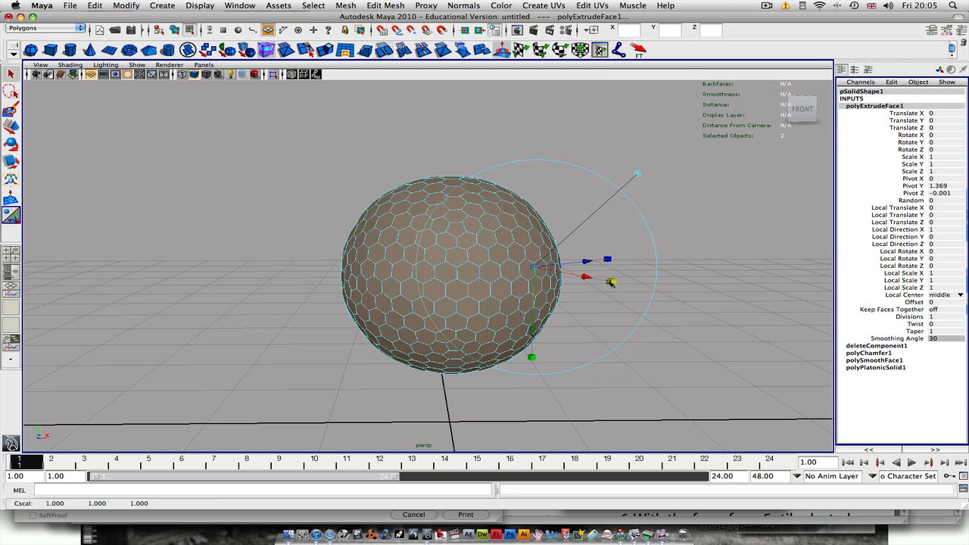
{"action": "left_click_drag", "start_coordinate": [609, 281], "coordinate": [557, 270]}
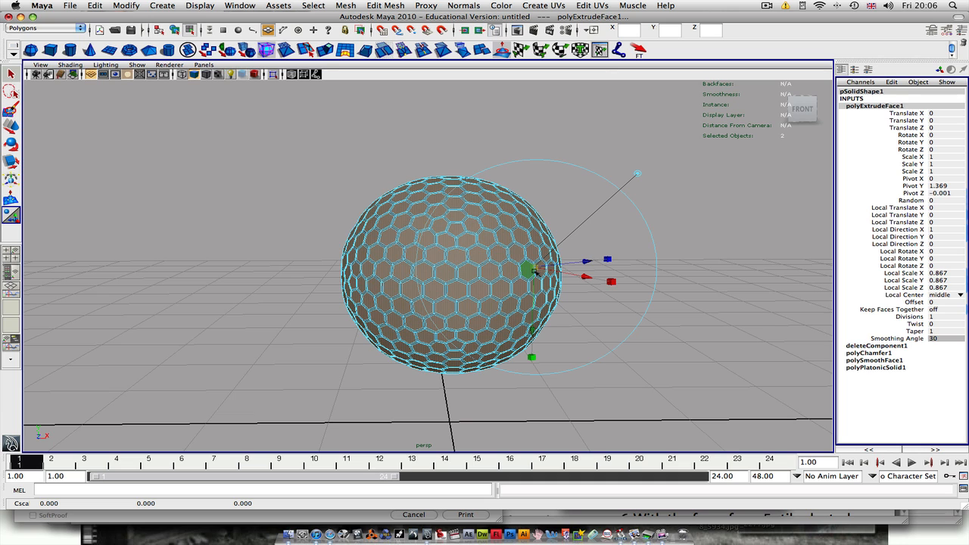
{"action": "mouse_move", "coordinate": [578, 260]}
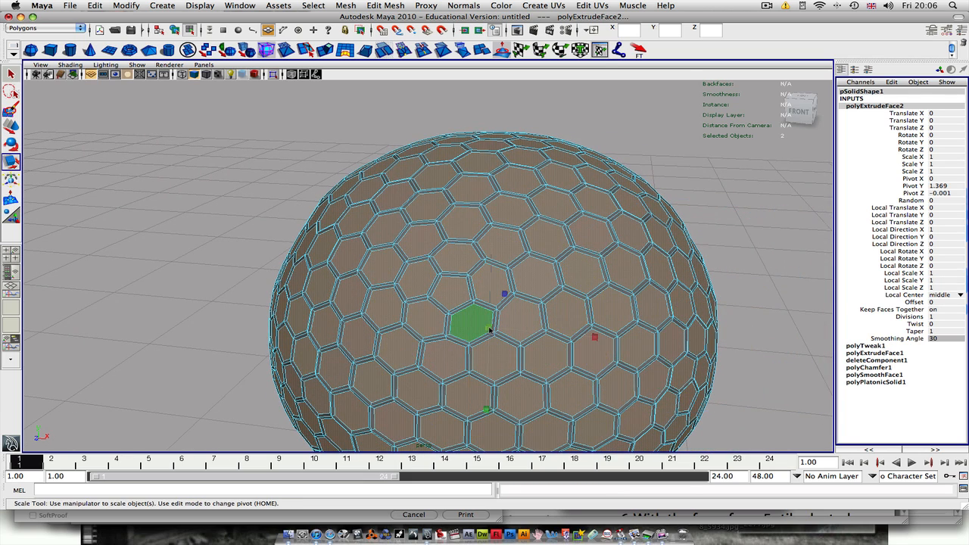
{"action": "left_click_drag", "start_coordinate": [492, 325], "coordinate": [485, 330]}
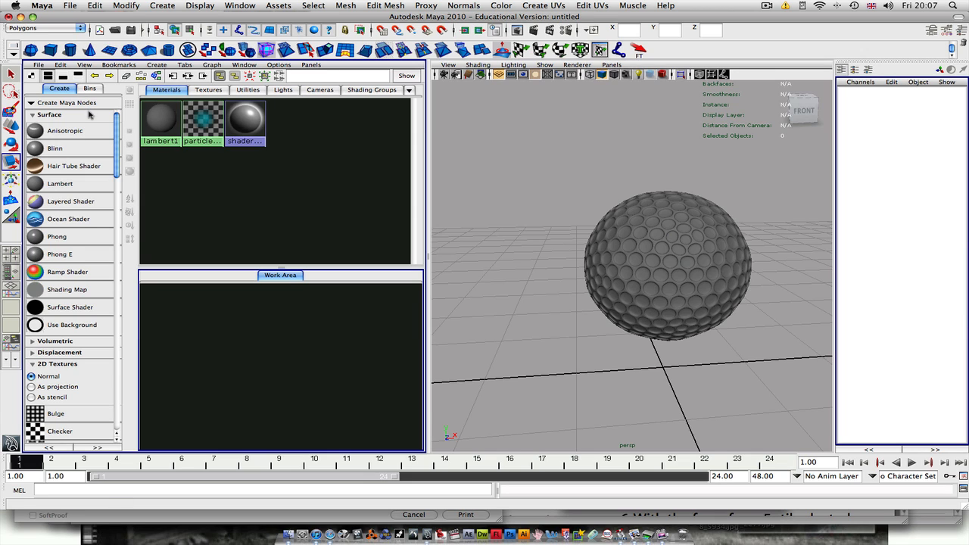
{"action": "mouse_move", "coordinate": [84, 148]}
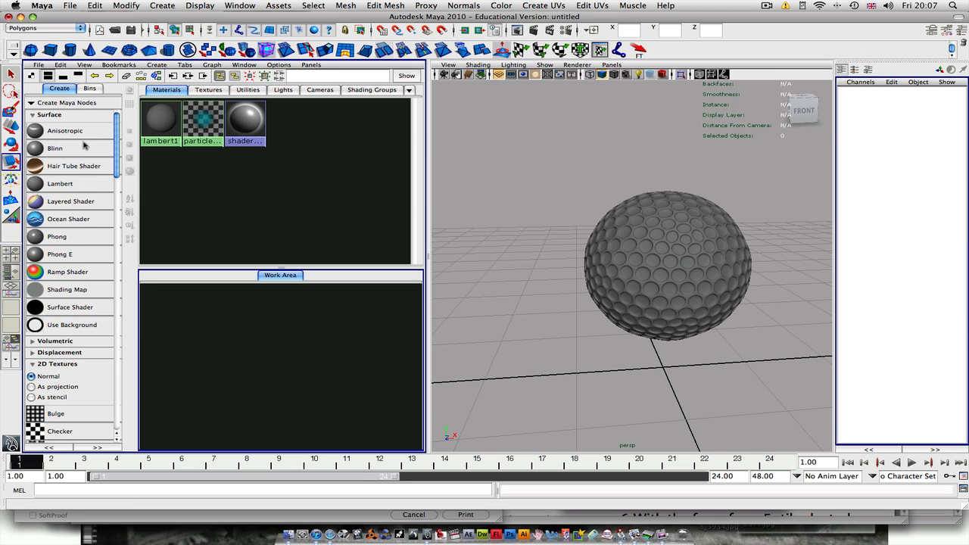
{"action": "mouse_move", "coordinate": [81, 152]}
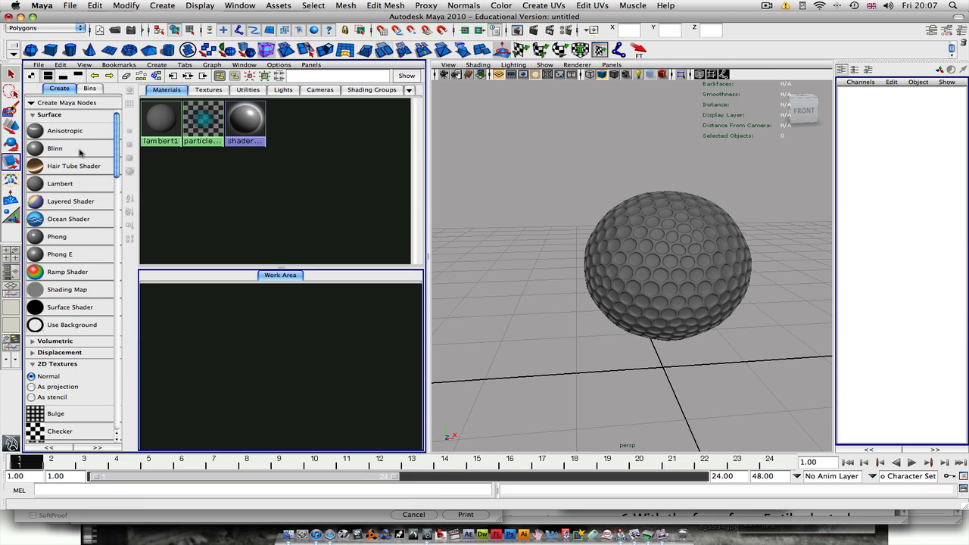
- Create a new Blinn material (blinn1) from Hypershade's Surface nodes
{"action": "left_click", "coordinate": [55, 148]}
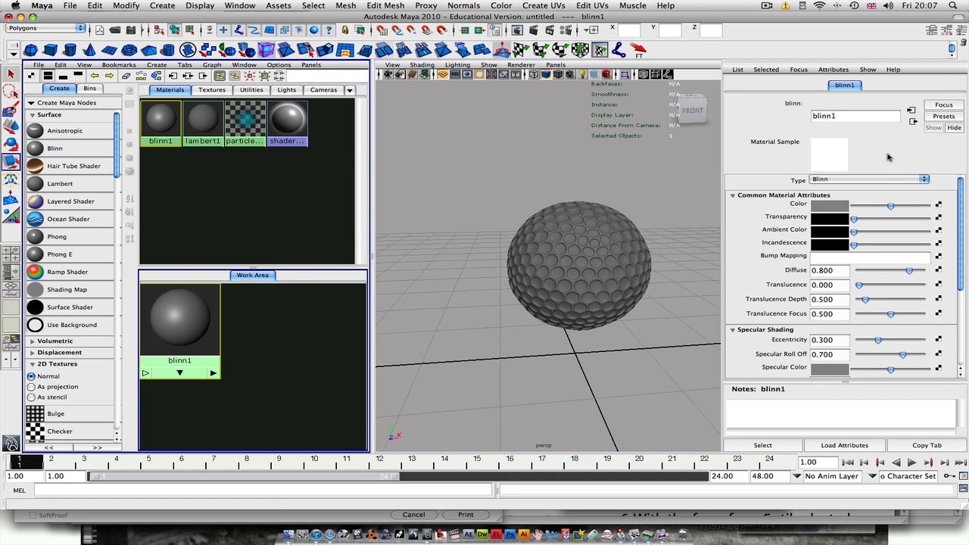
- Set blinn1's colour value to about 0.936 near-white, then select the golf ball sphere
{"action": "left_click", "coordinate": [830, 205]}
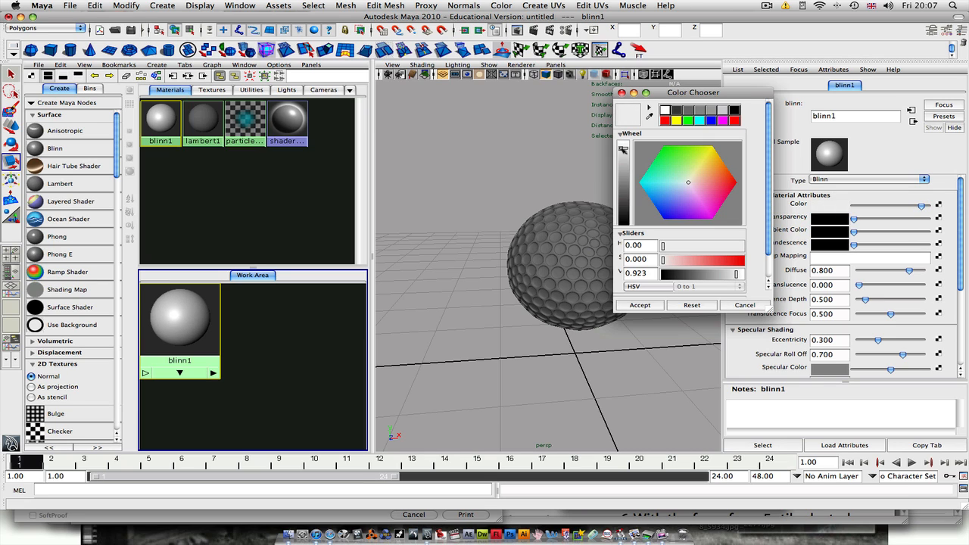
{"action": "left_click_drag", "start_coordinate": [730, 274], "coordinate": [739, 274]}
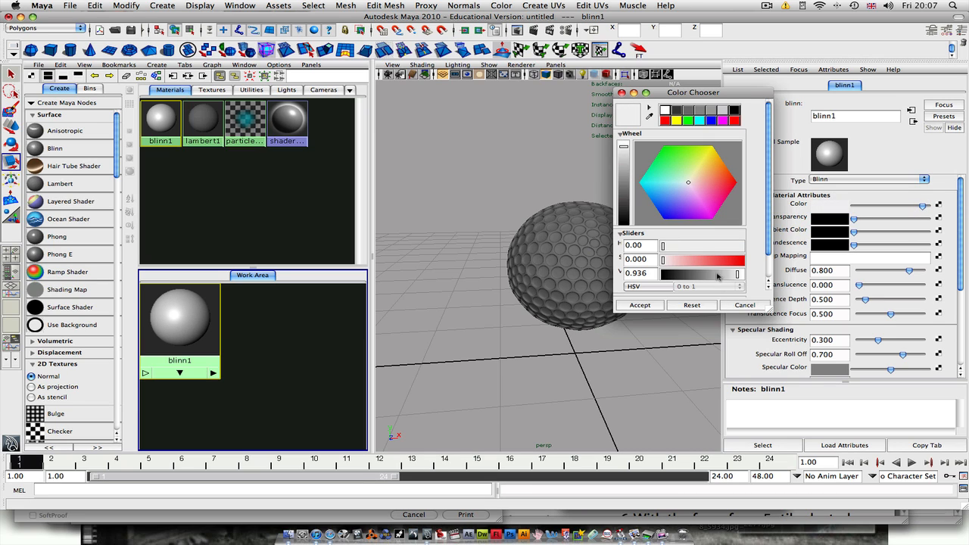
{"action": "left_click", "coordinate": [639, 304]}
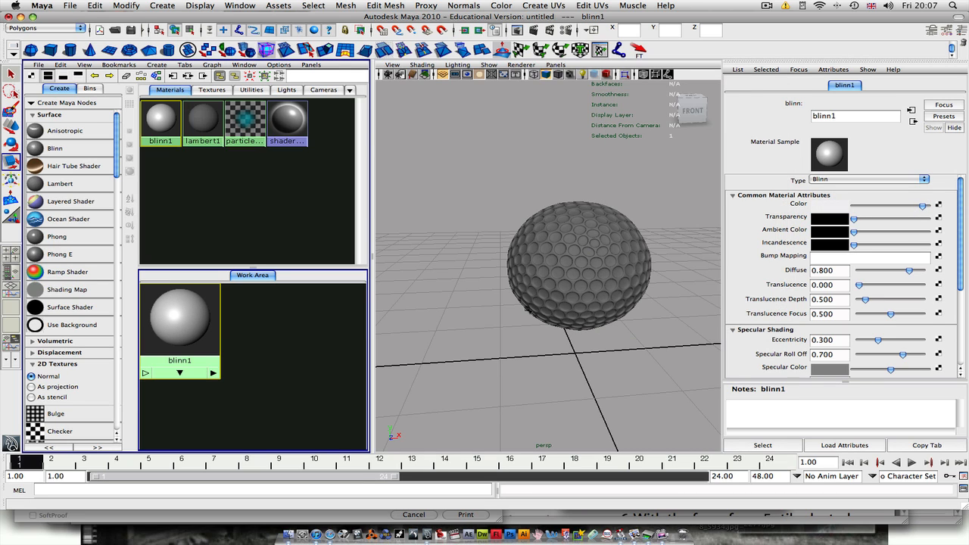
{"action": "left_click", "coordinate": [579, 265]}
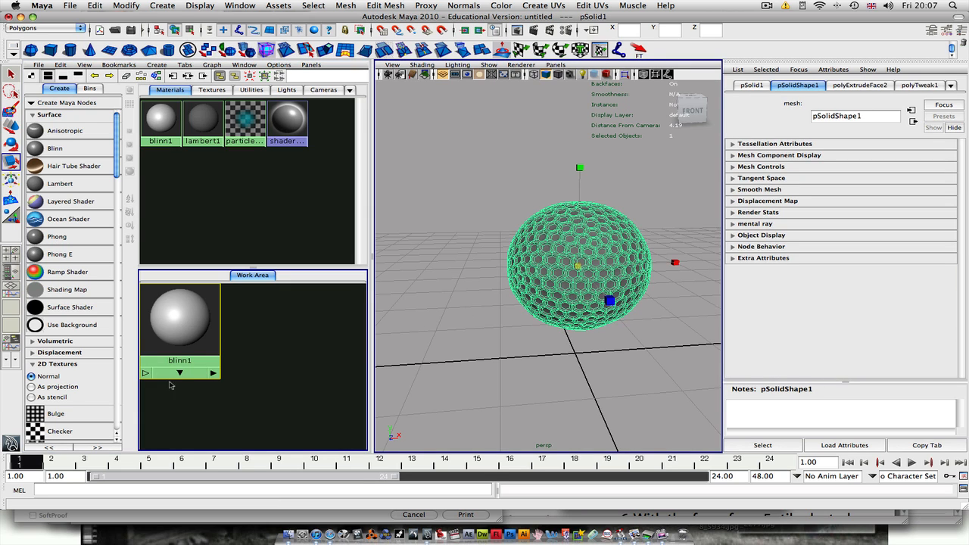